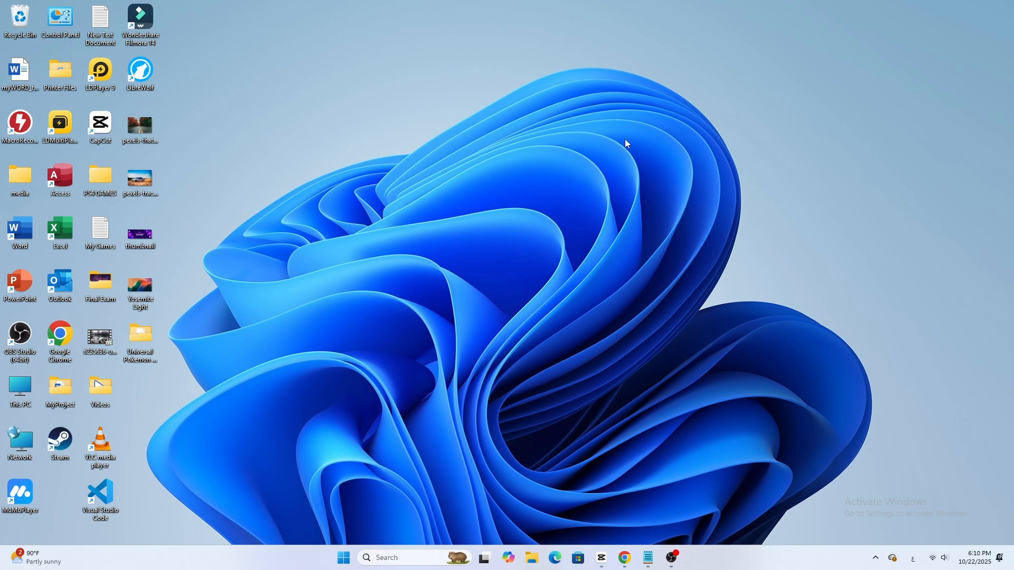
Reach Bluetooth & devices in Settings from Start and begin Add device.
left_click(342, 556)
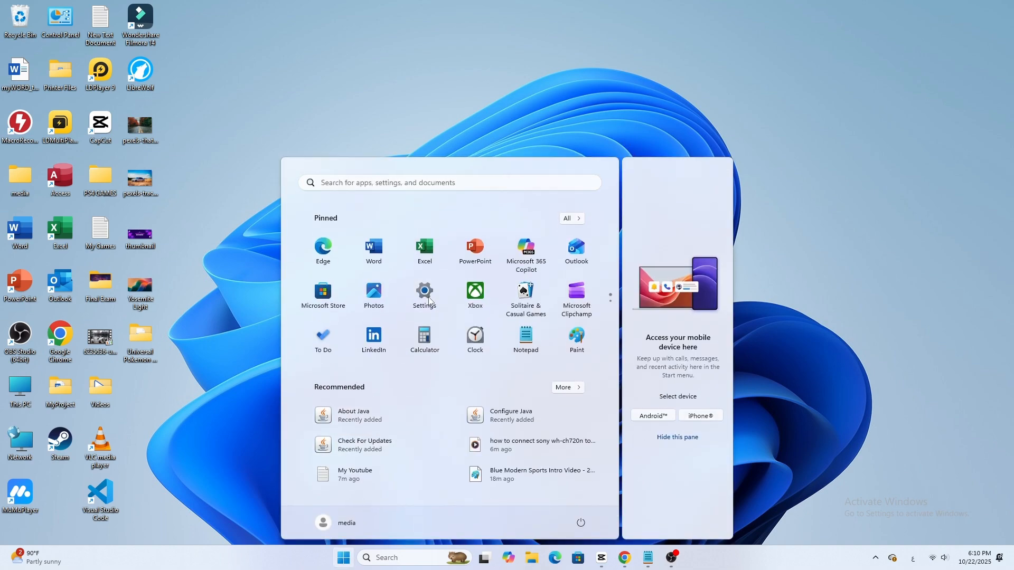
left_click(424, 294)
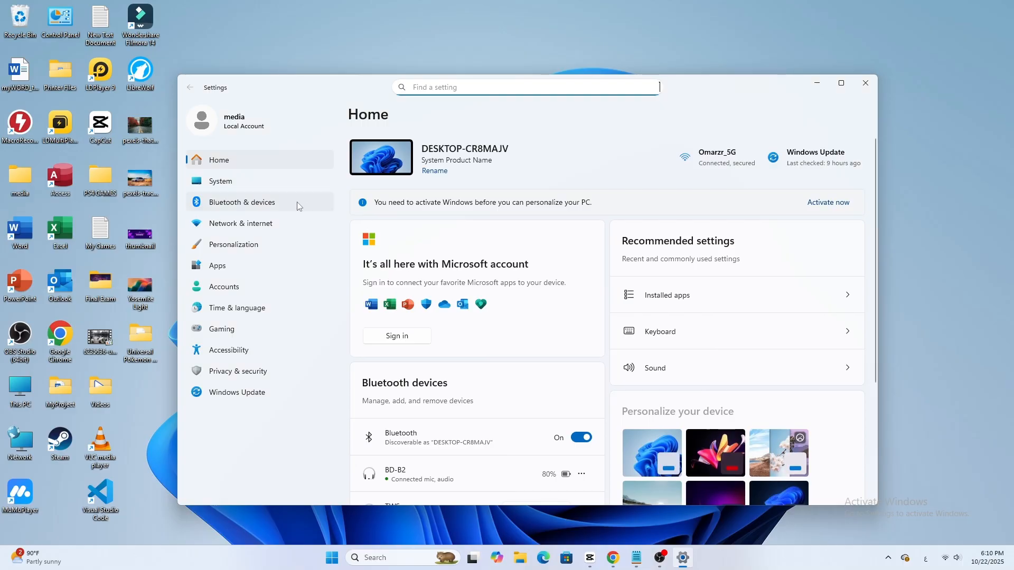
left_click(242, 202)
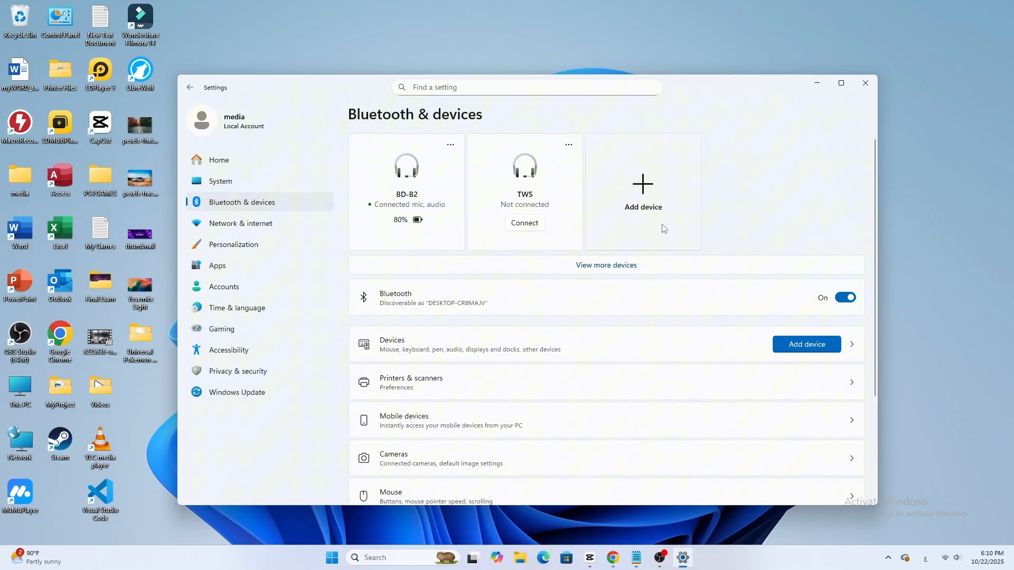
left_click(641, 191)
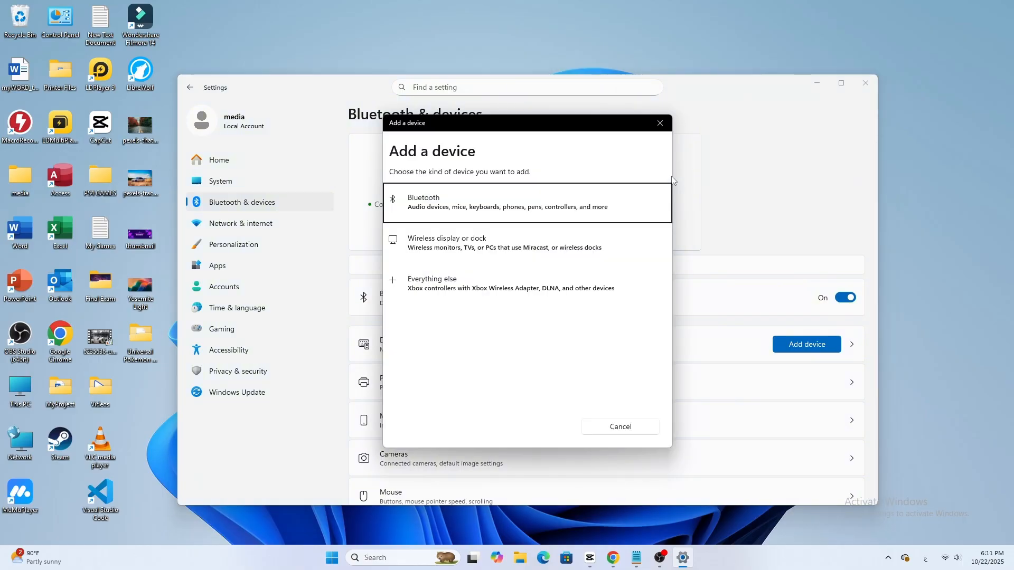
mouse_move(521, 212)
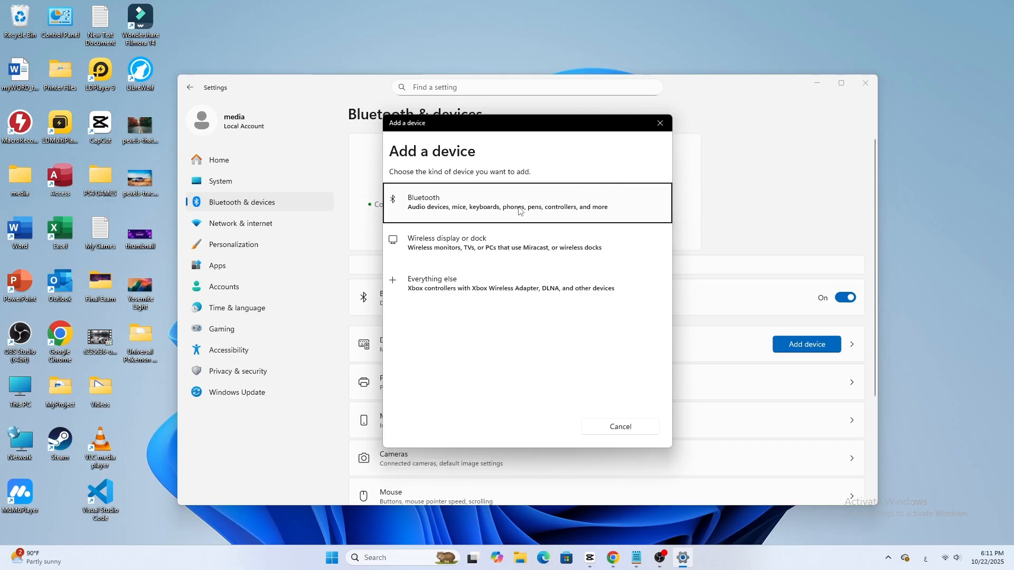
Choose Bluetooth as the kind of device to pair the headphones.
left_click(527, 203)
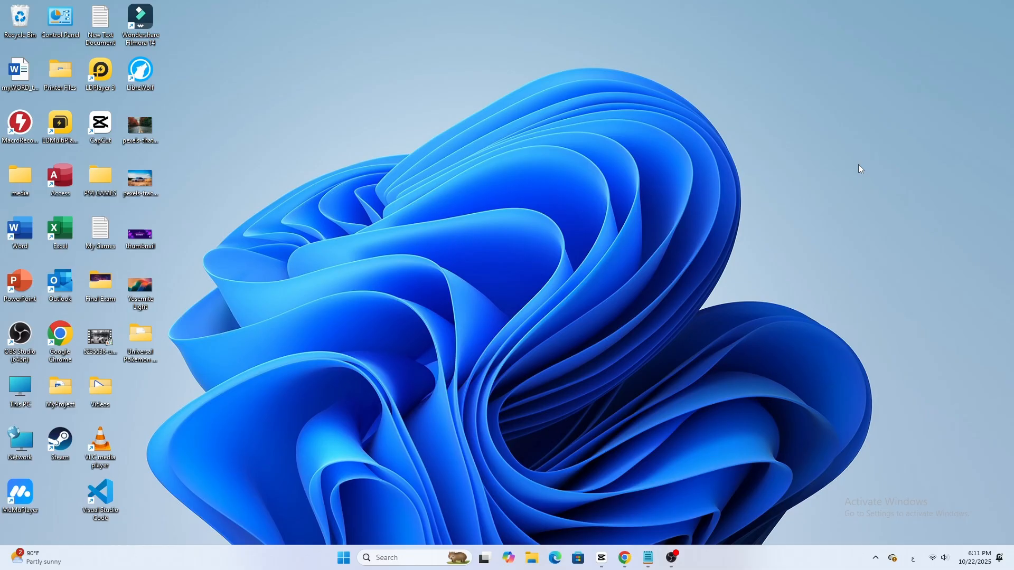
mouse_move(936, 492)
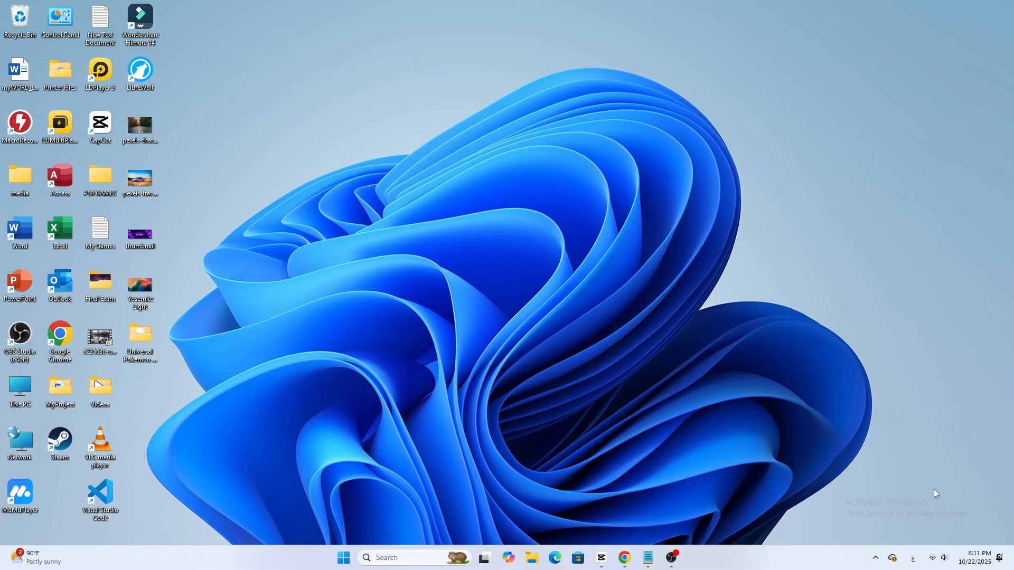
Show the sound context menu from the taskbar speaker icon.
right_click(946, 557)
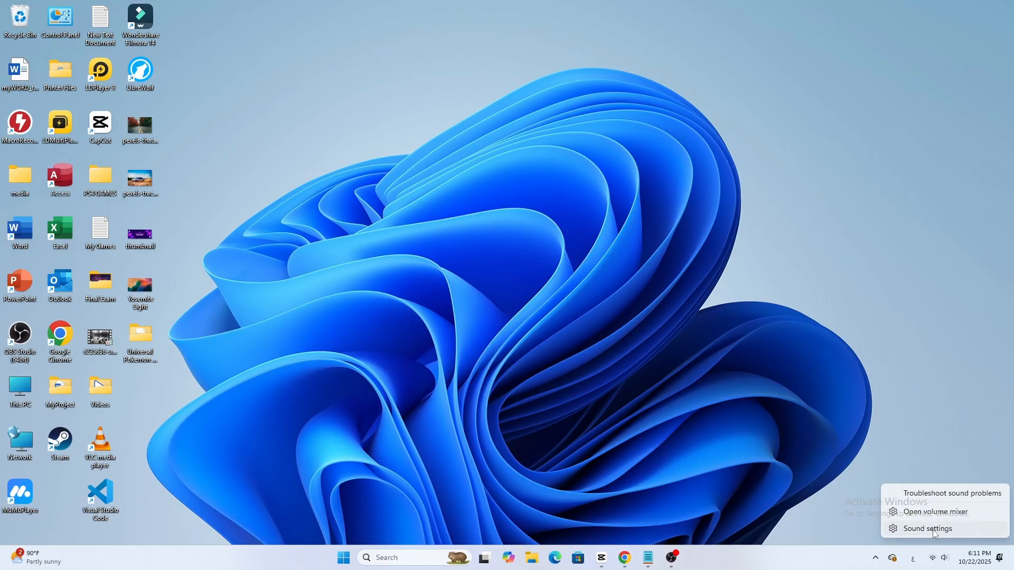
Select Headphones (BD-B2) as the output device on the Sound page.
left_click(924, 528)
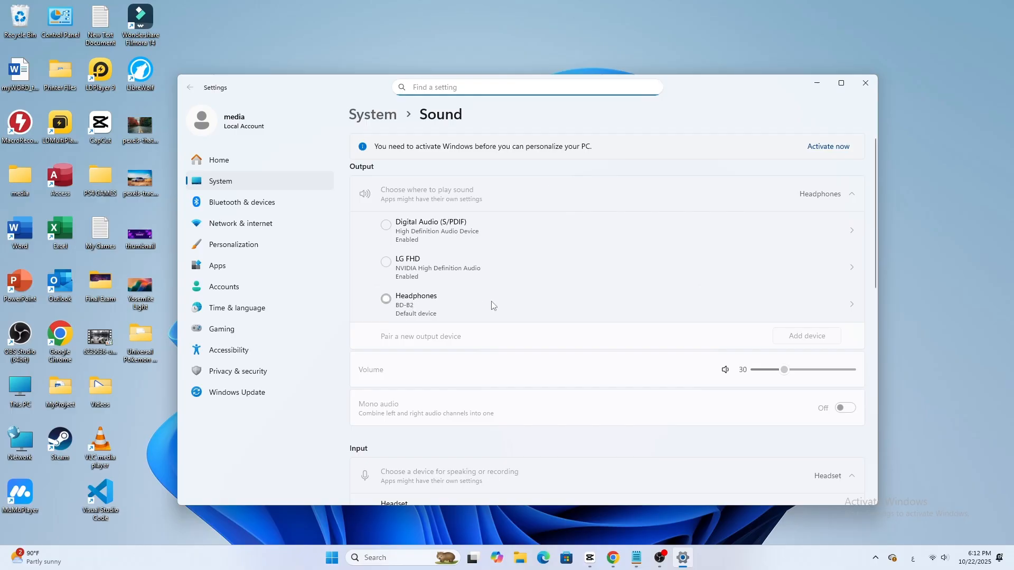
left_click(527, 87)
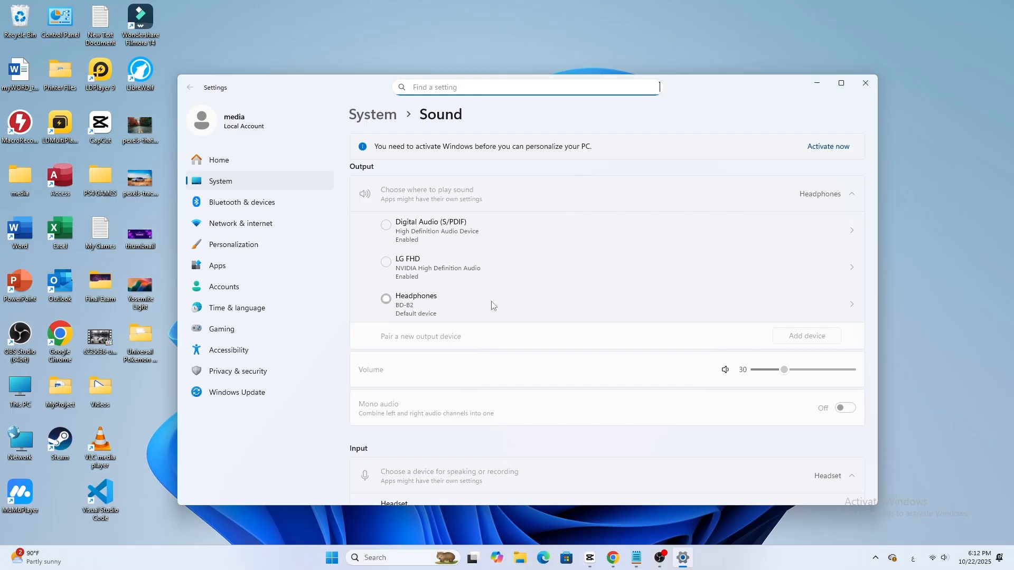